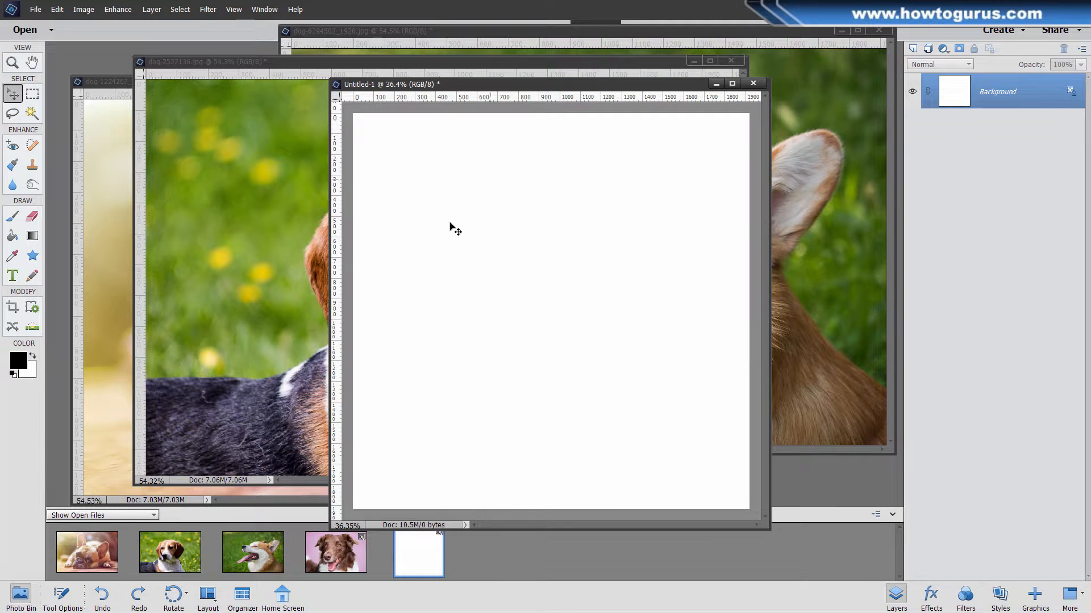
{"action": "mouse_move", "coordinate": [578, 129]}
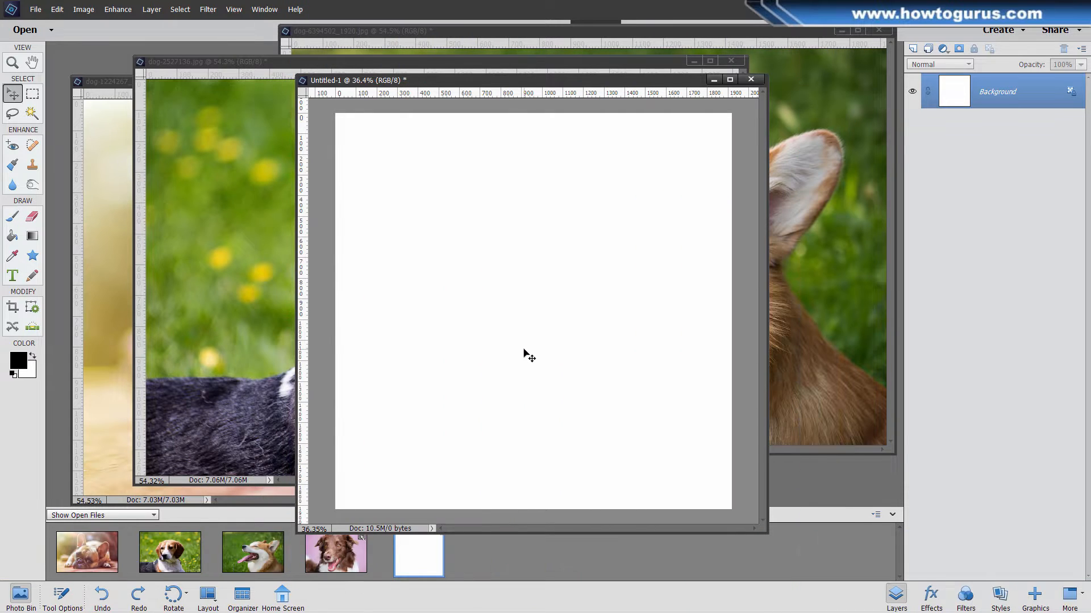
{"action": "mouse_move", "coordinate": [524, 282]}
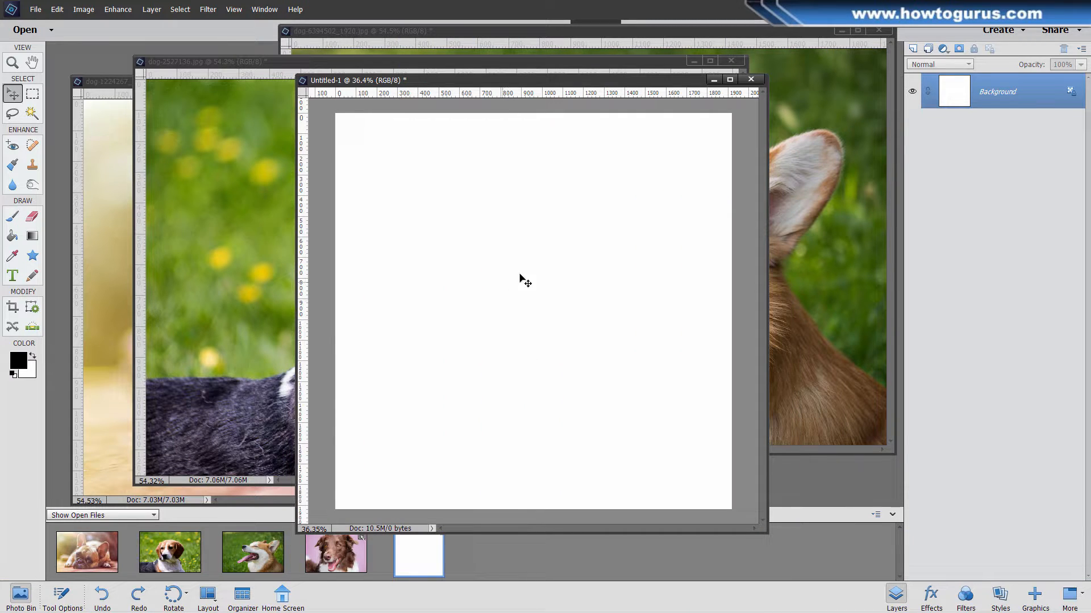
{"action": "mouse_move", "coordinate": [623, 313]}
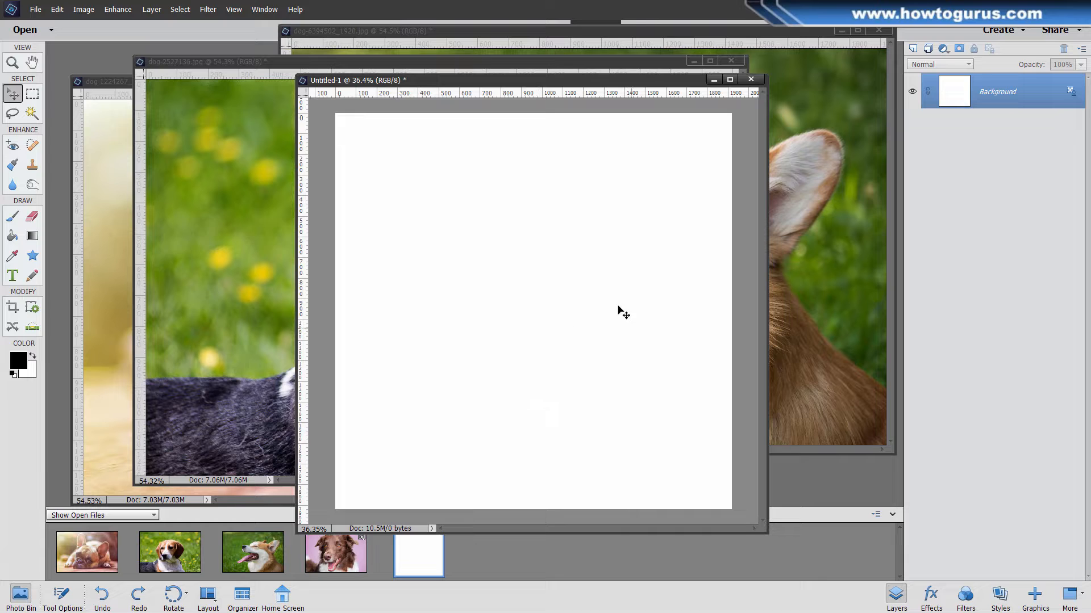
{"action": "mouse_move", "coordinate": [425, 92]}
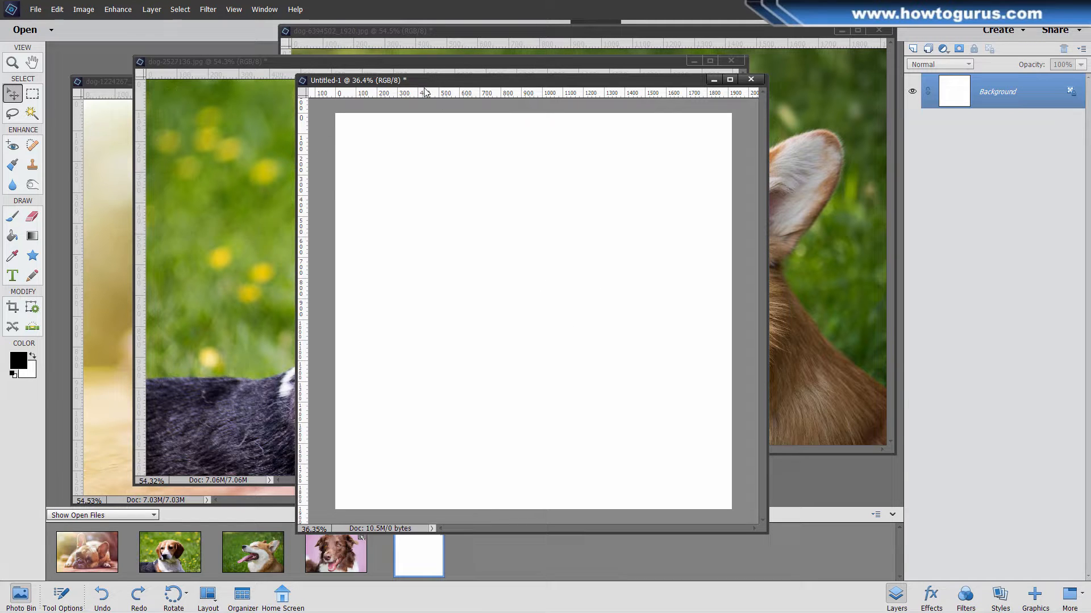
Step: Reach the View menu to show guides through the canvas centre
{"action": "left_click", "coordinate": [233, 9]}
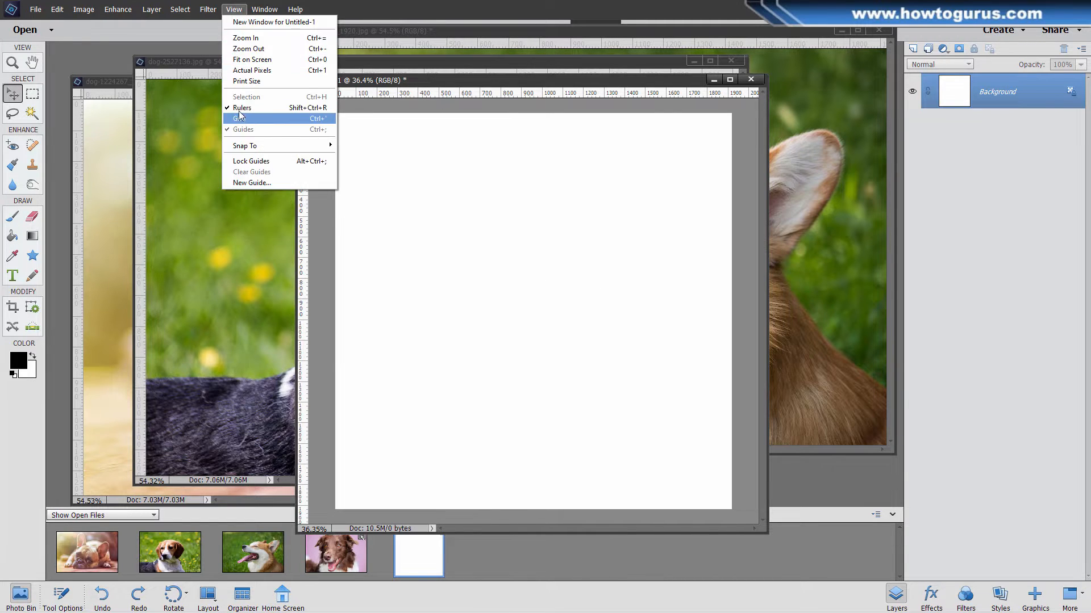
{"action": "mouse_move", "coordinate": [232, 133]}
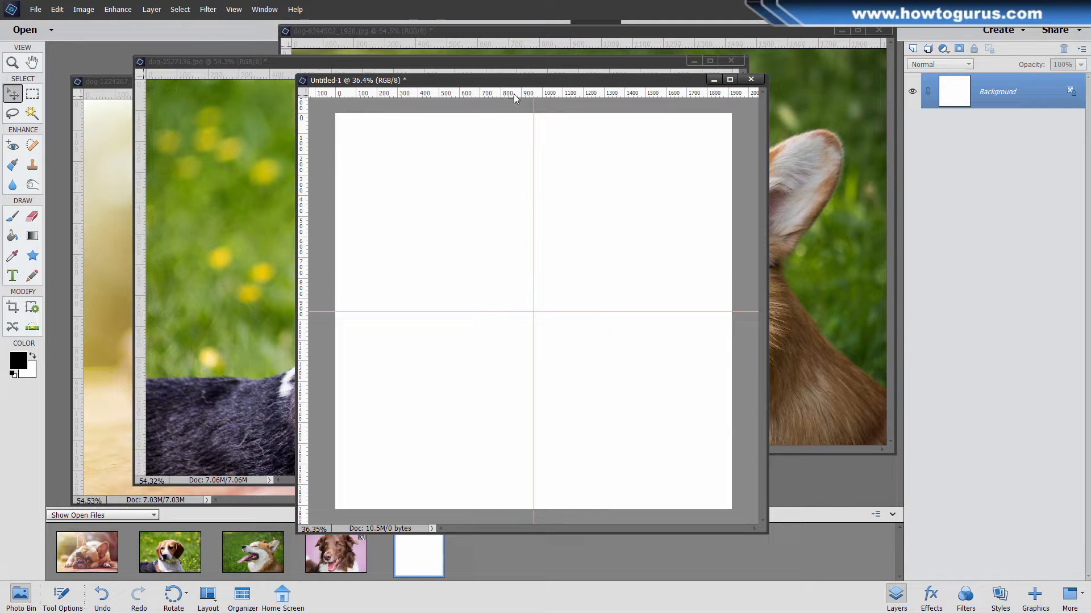
{"action": "mouse_move", "coordinate": [605, 365]}
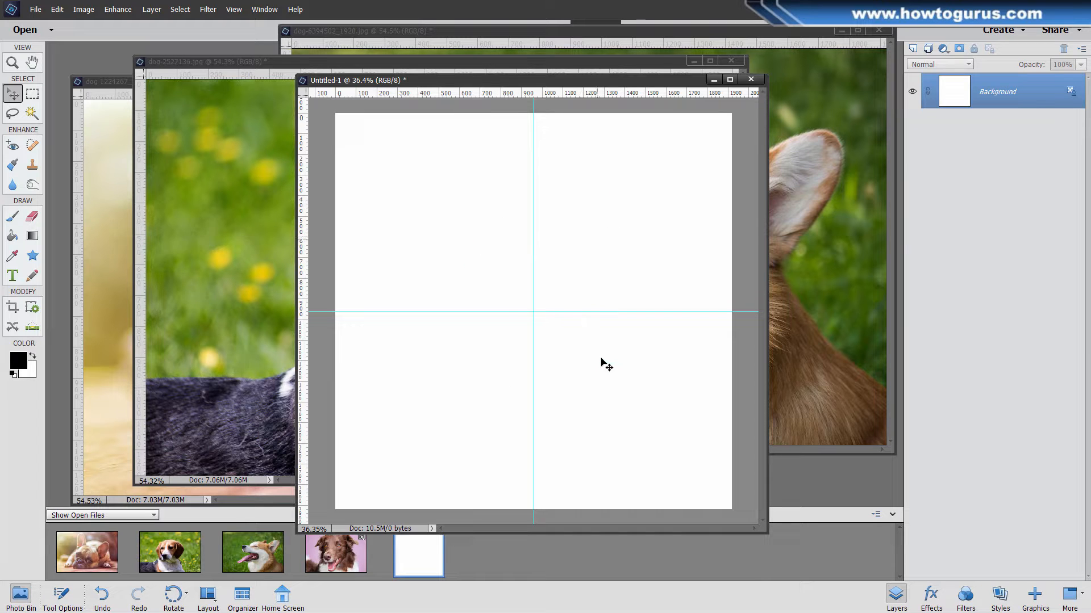
{"action": "mouse_move", "coordinate": [347, 93]}
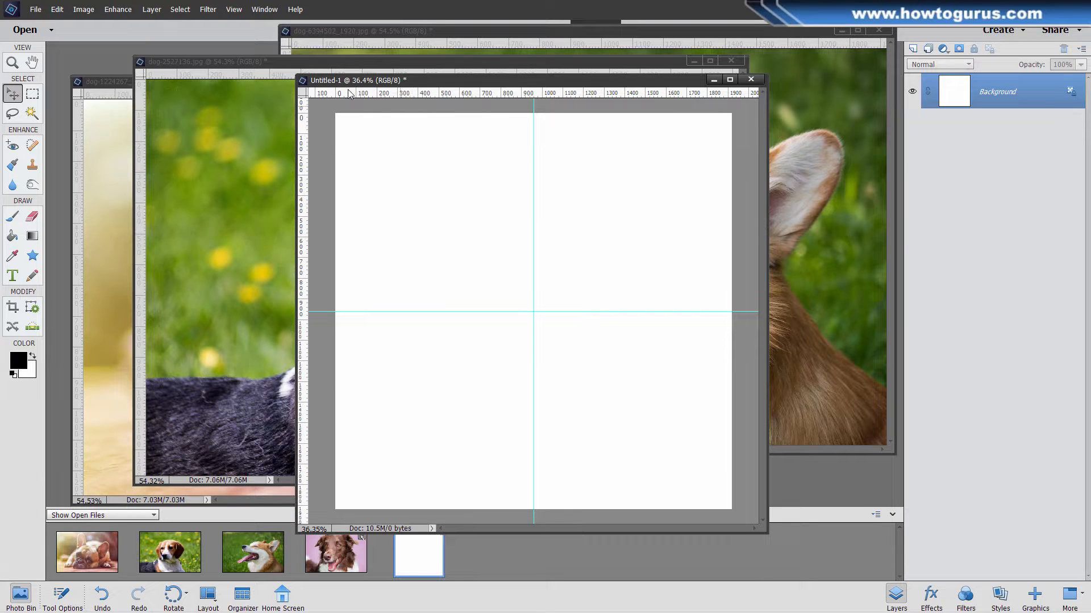
Step: Bring dog-2527136.jpg forward and reach Edit for the General preferences
{"action": "left_click", "coordinate": [170, 552]}
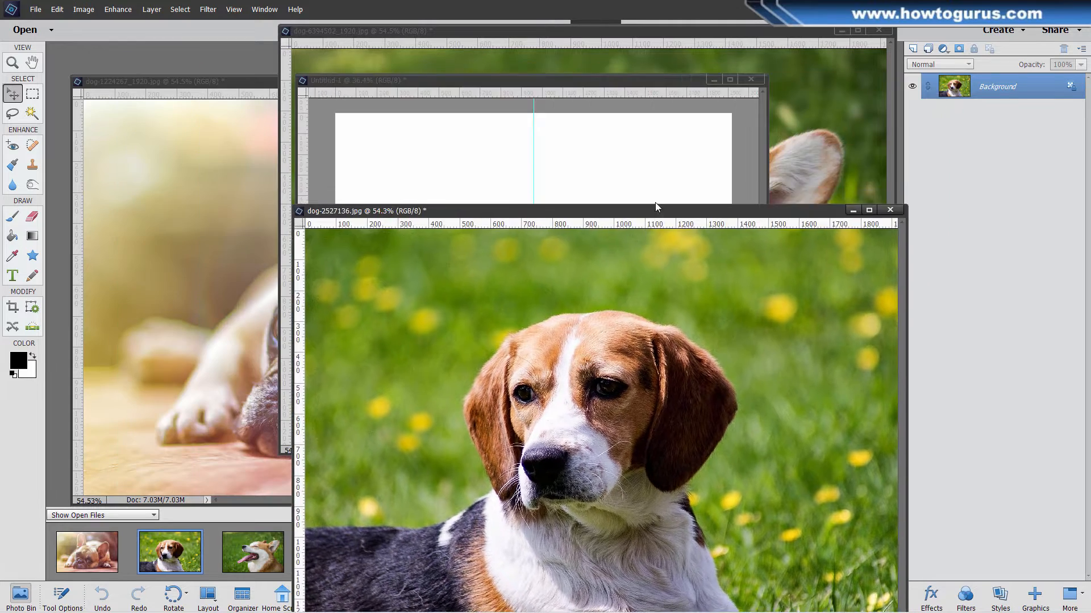
{"action": "left_click", "coordinate": [57, 9]}
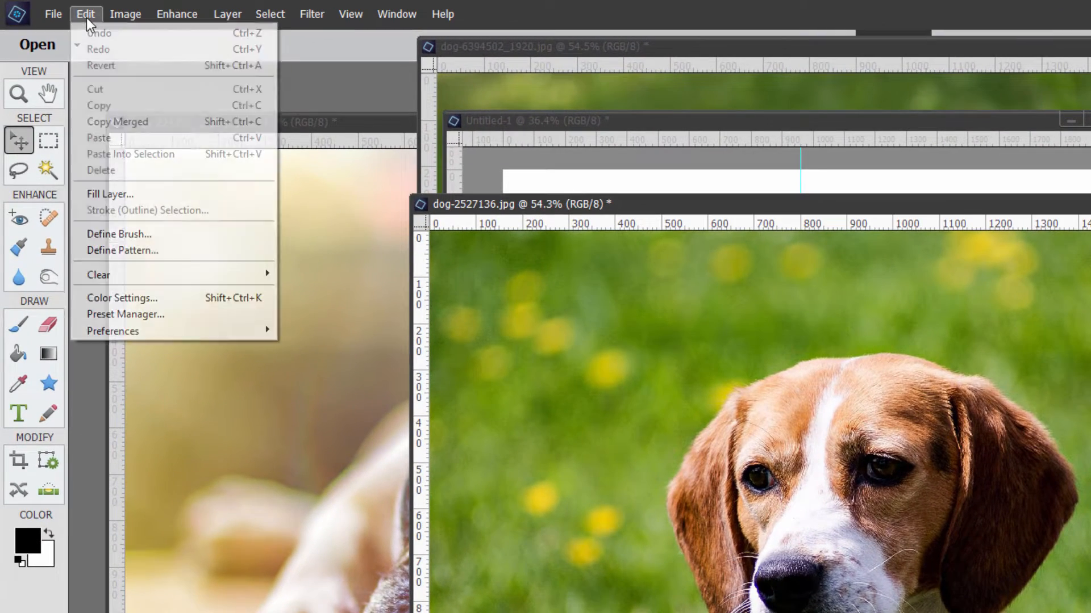
{"action": "mouse_move", "coordinate": [112, 331]}
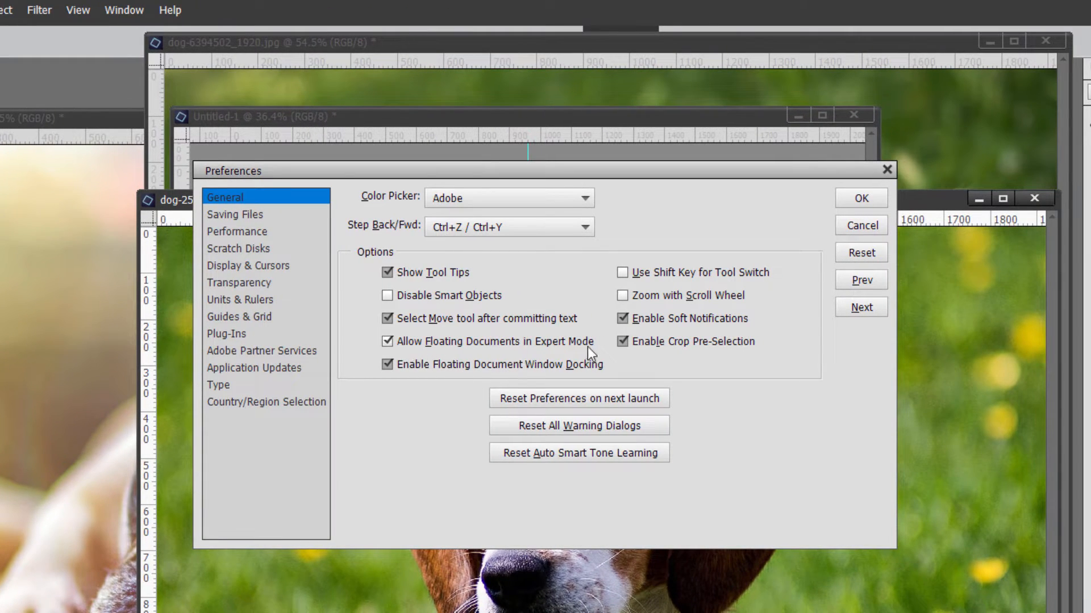
{"action": "mouse_move", "coordinate": [454, 347]}
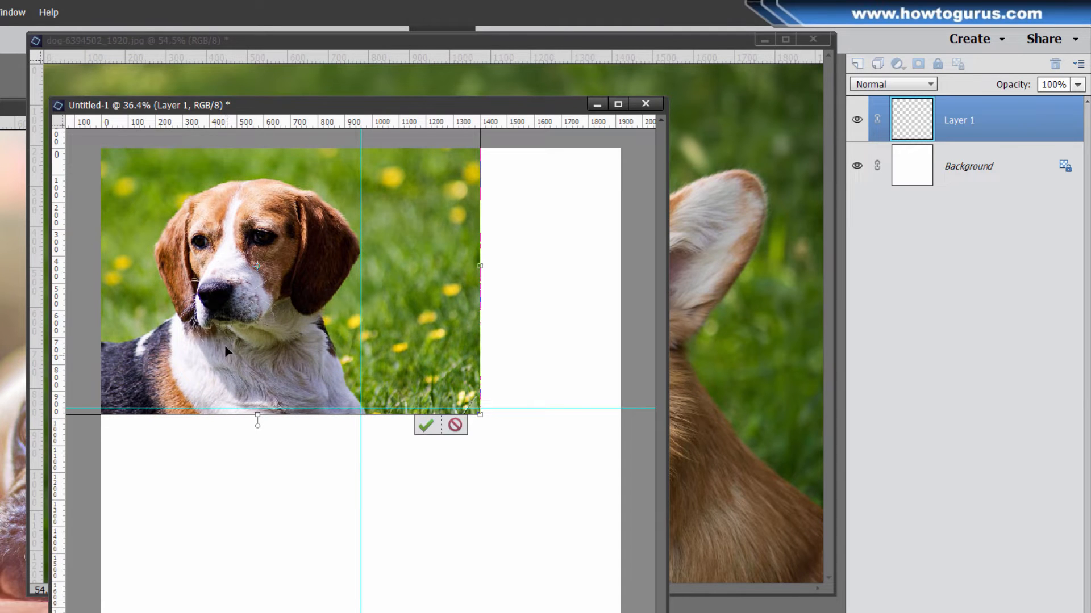
{"action": "mouse_move", "coordinate": [424, 426]}
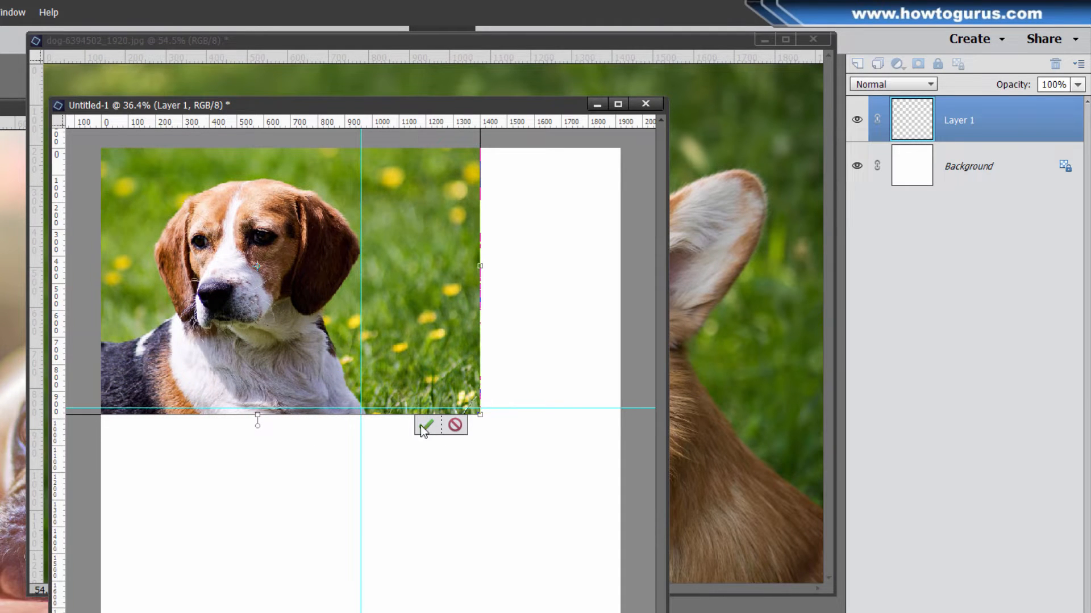
Step: Commit the beagle resize, marquee the top-left quadrant and mask the beagle layer to it
{"action": "left_click", "coordinate": [425, 425]}
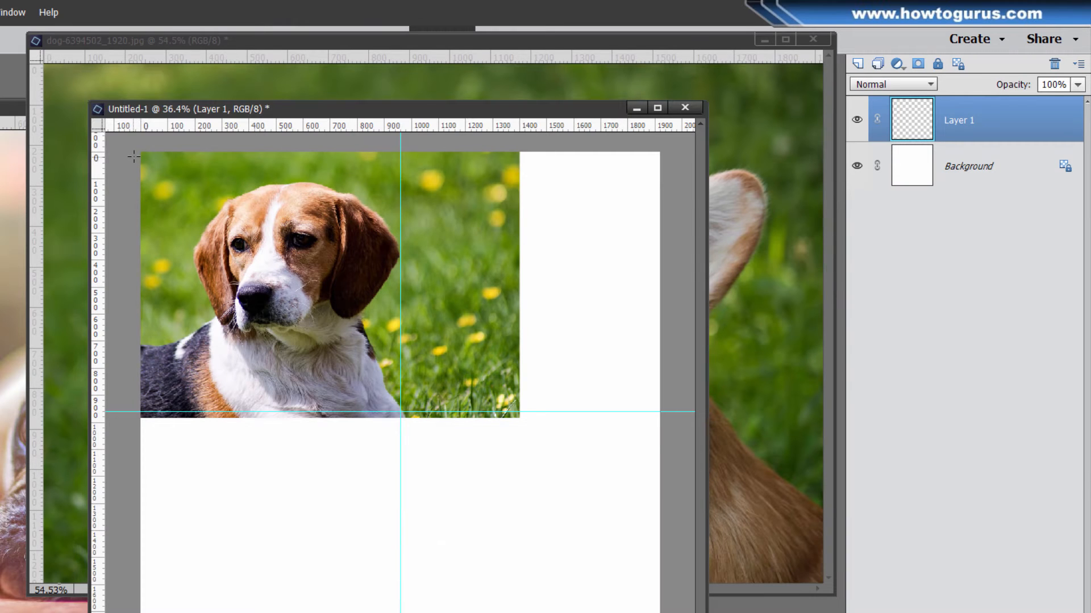
{"action": "left_click_drag", "start_coordinate": [139, 151], "coordinate": [189, 203]}
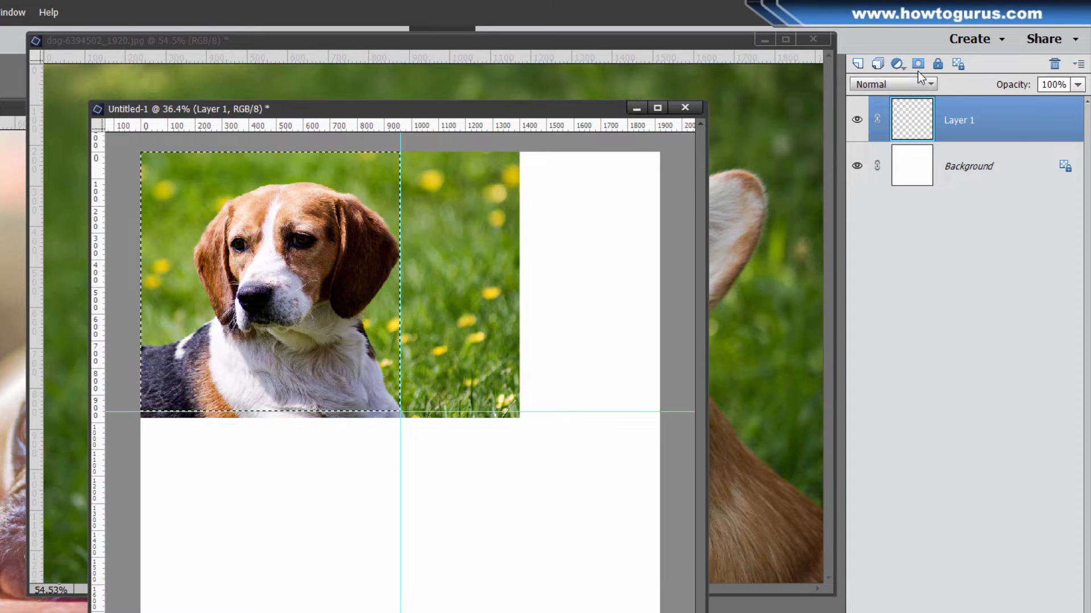
{"action": "mouse_move", "coordinate": [918, 63]}
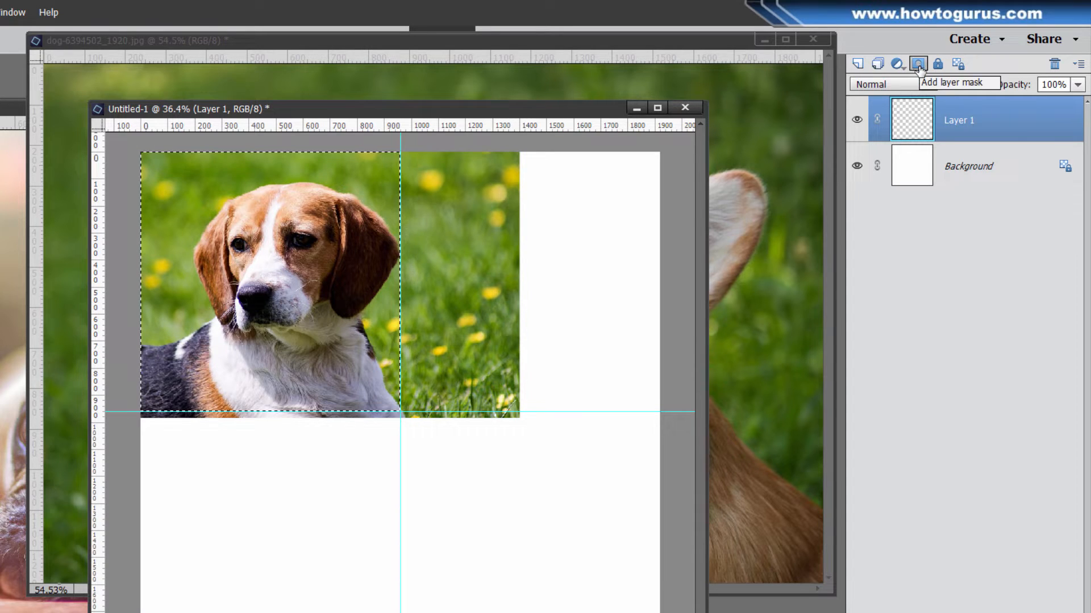
{"action": "left_click", "coordinate": [918, 64]}
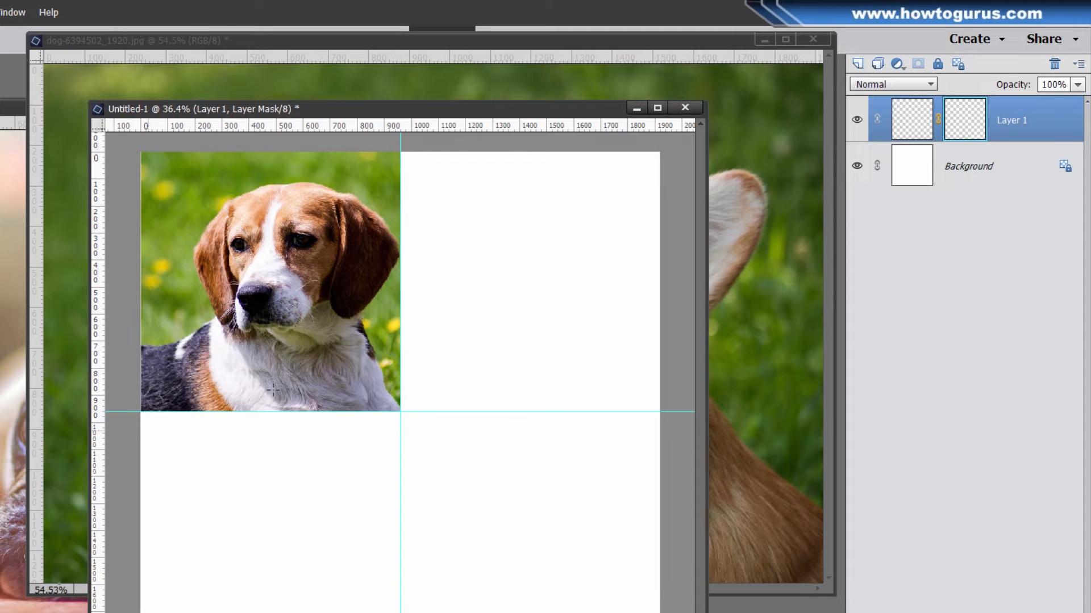
{"action": "mouse_move", "coordinate": [304, 308]}
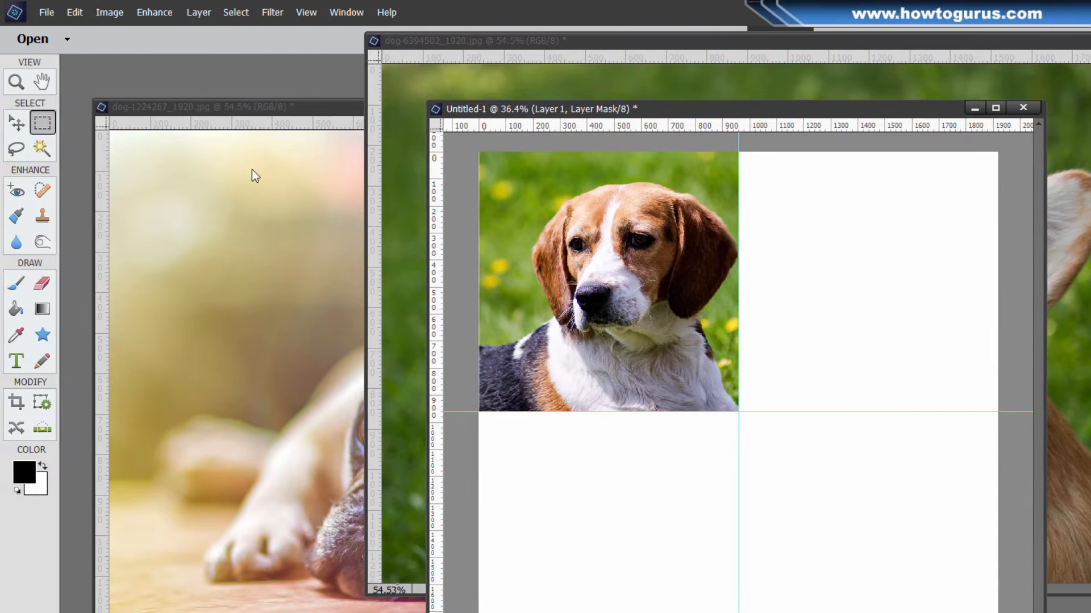
Step: Copy the bulldog photo into Untitled-1 and close its source window without saving
{"action": "left_click", "coordinate": [306, 12]}
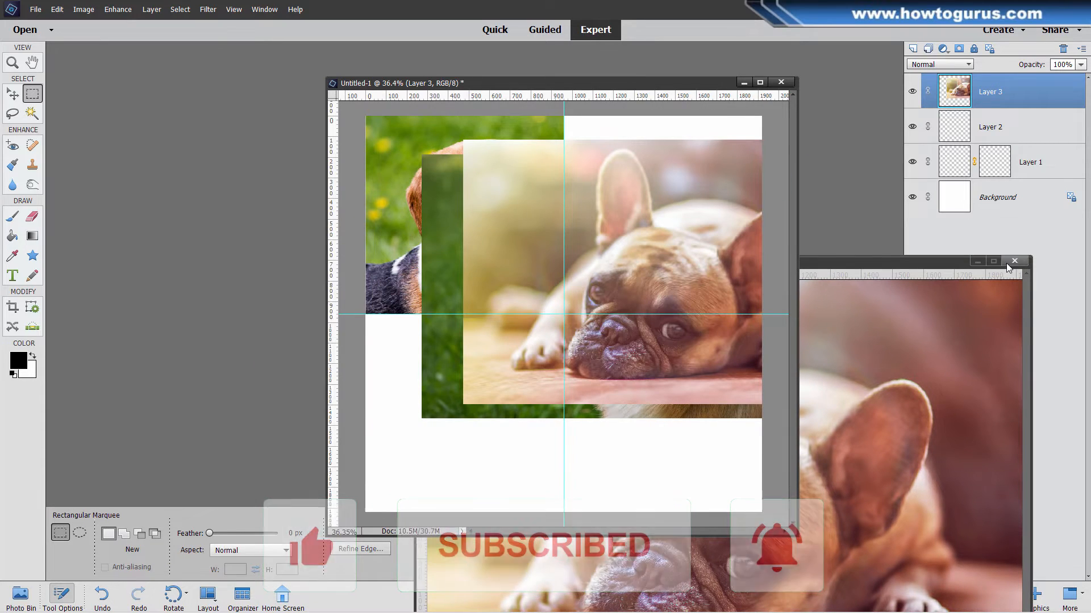
{"action": "left_click", "coordinate": [1013, 260]}
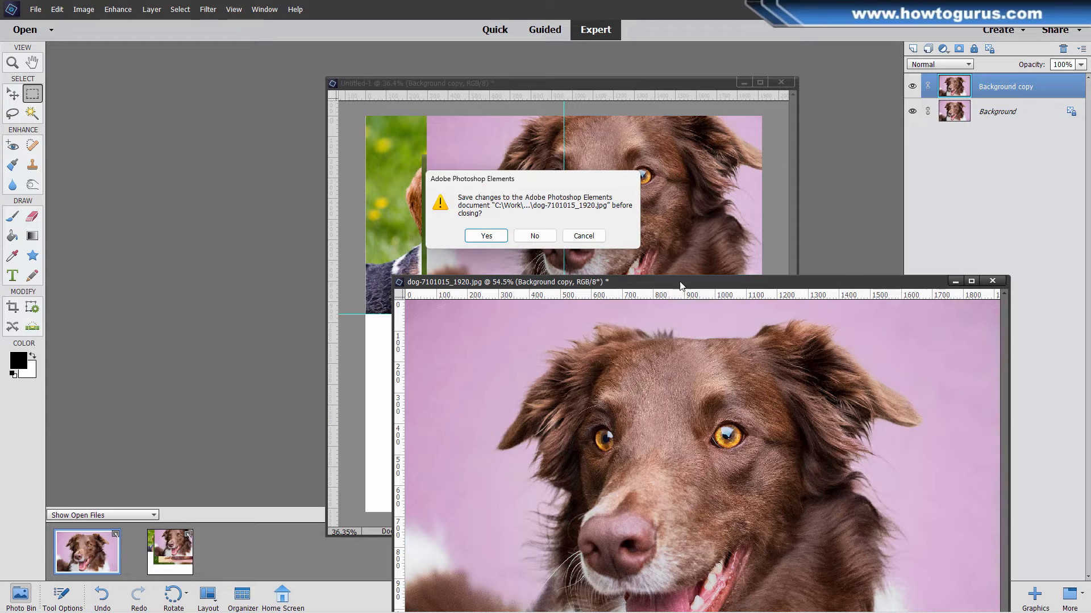
{"action": "left_click", "coordinate": [533, 235]}
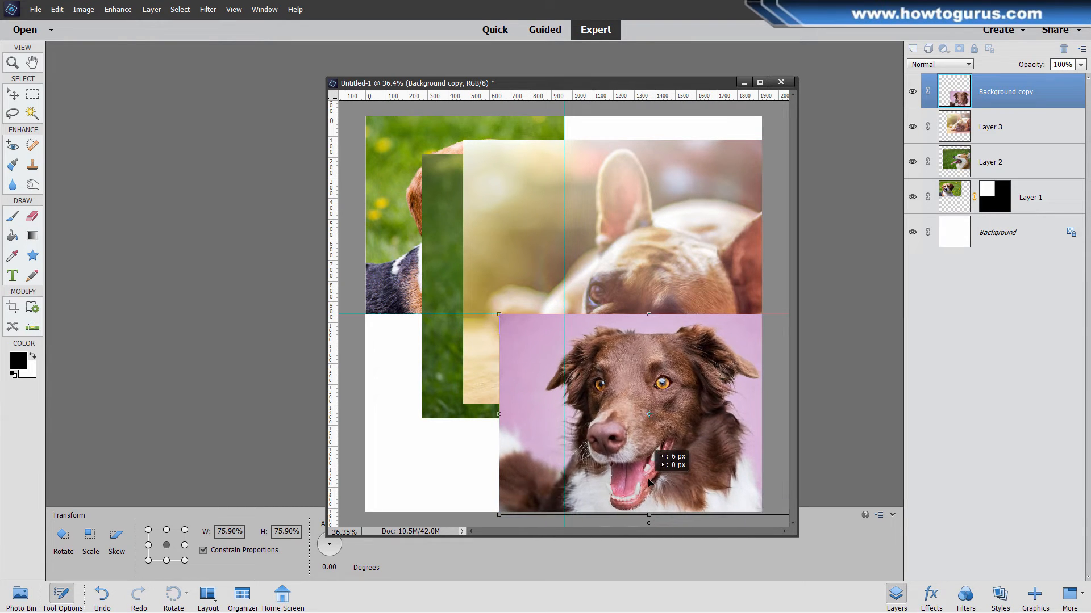
Step: Commit the Background copy layer's ~76% scale and ready a rectangular selection
{"action": "left_click", "coordinate": [12, 93]}
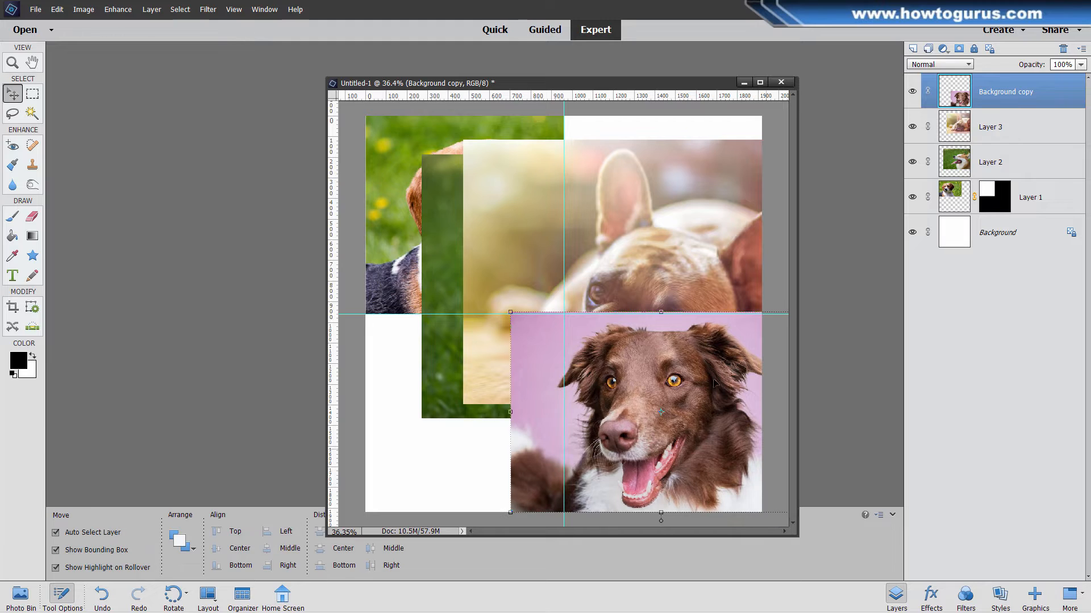
{"action": "left_click", "coordinate": [32, 93]}
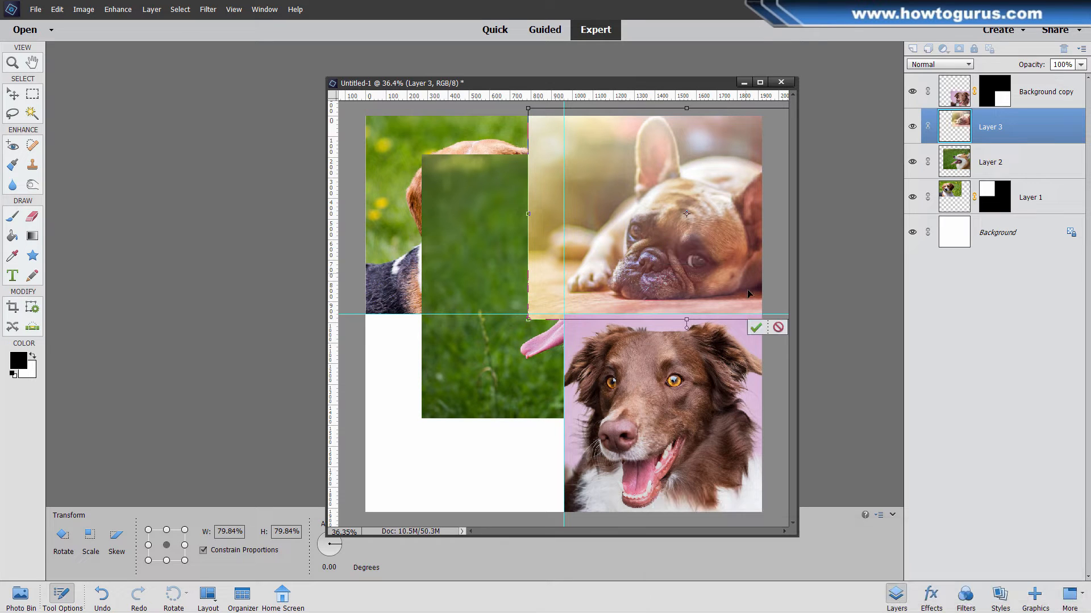
Step: Commit Layer 3's ~80% transform, mask the bulldog to the top-right quadrant and select Layer 2
{"action": "left_click", "coordinate": [756, 327]}
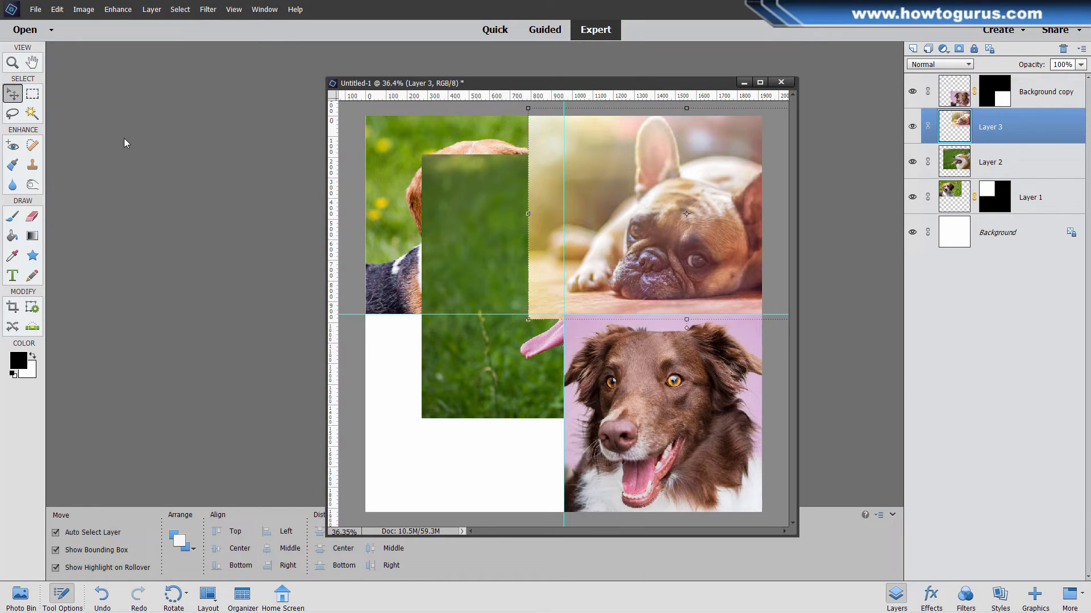
{"action": "left_click", "coordinate": [32, 93]}
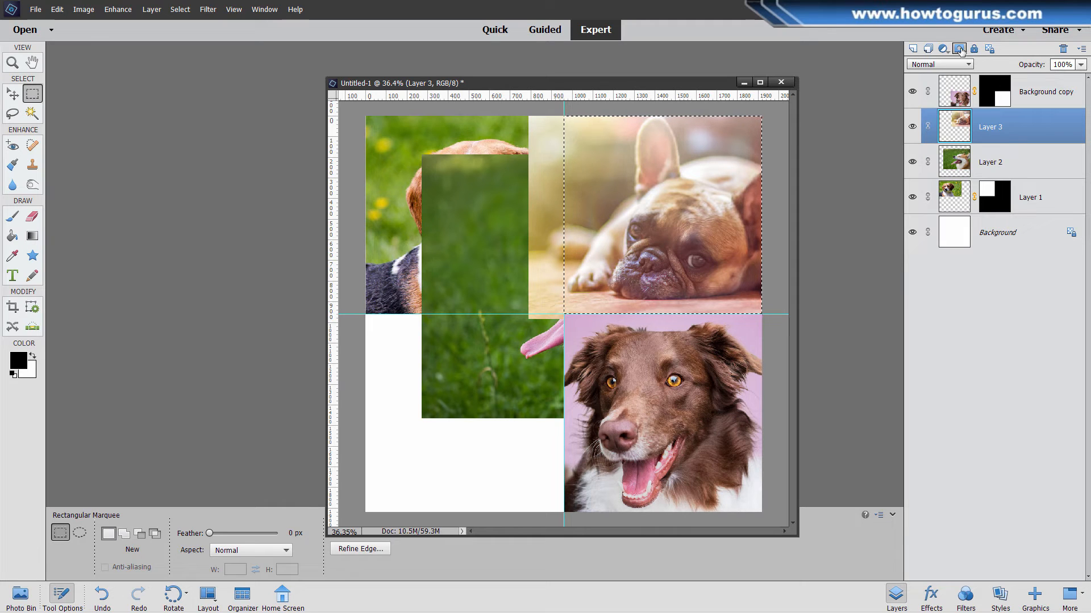
{"action": "left_click", "coordinate": [958, 48]}
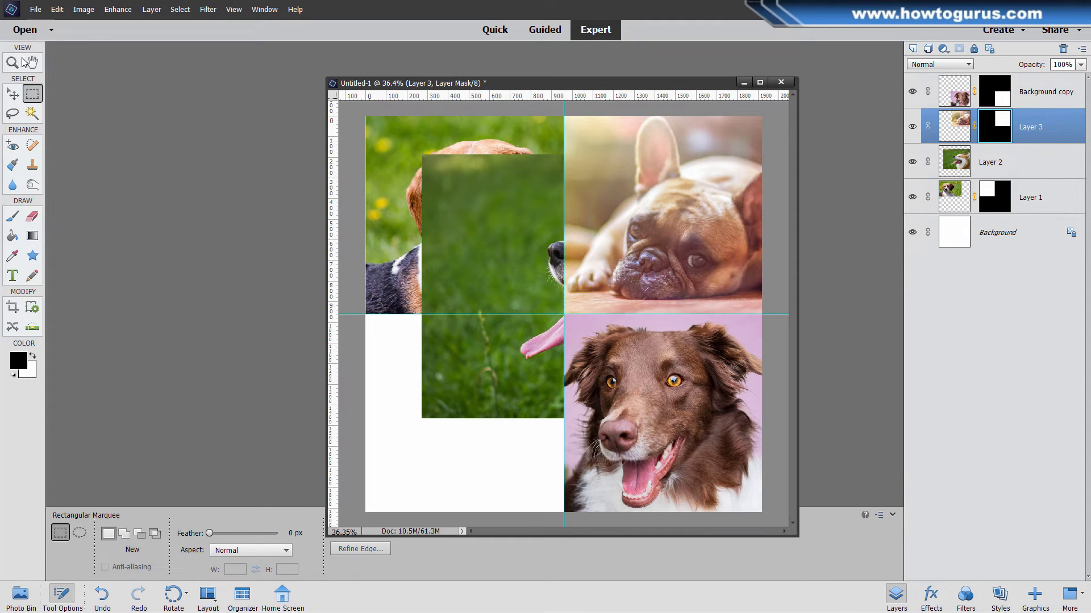
{"action": "left_click", "coordinate": [990, 161]}
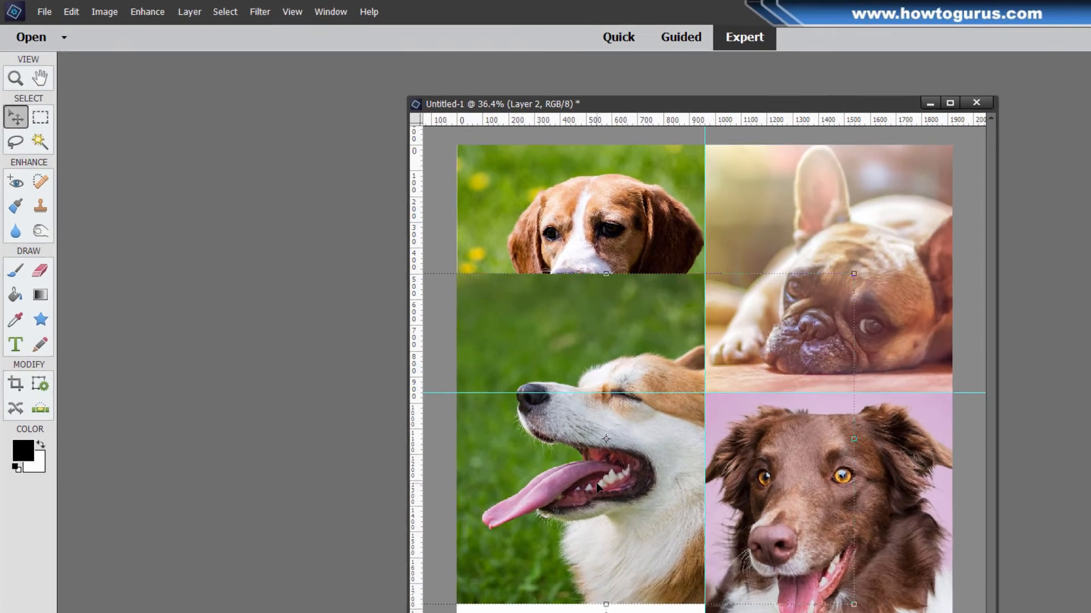
Step: Flip Layer 2 horizontally via Image > Rotate so the corgi faces right
{"action": "left_click", "coordinate": [124, 13]}
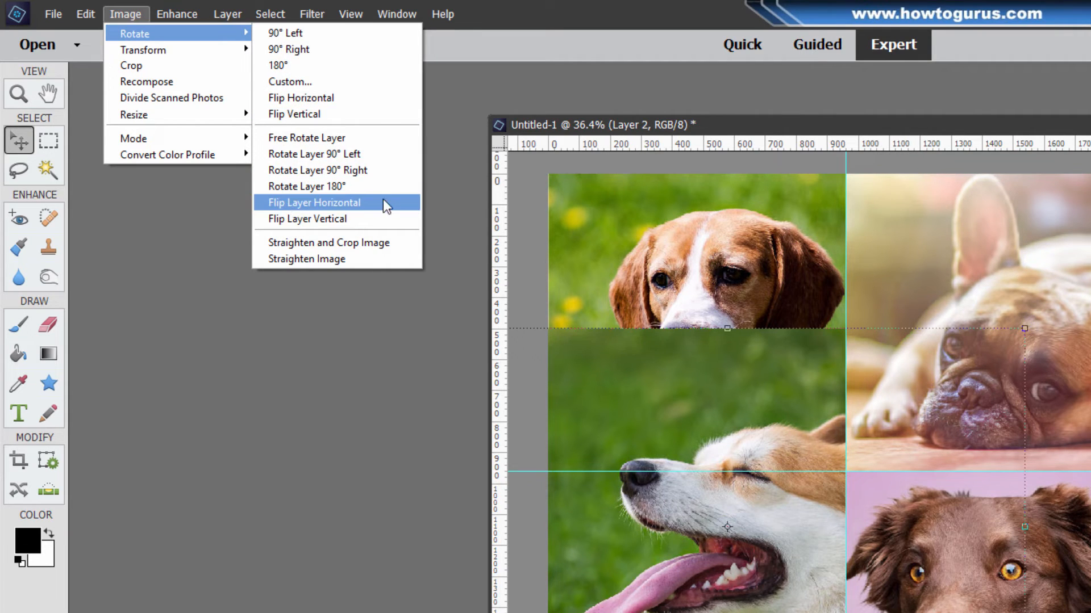
{"action": "left_click", "coordinate": [313, 202]}
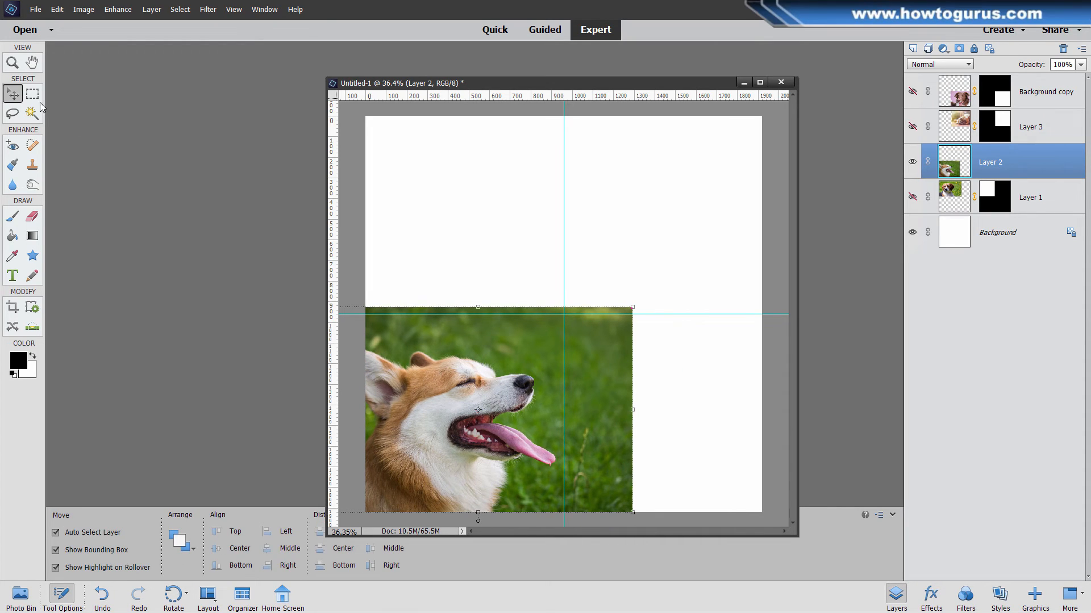
Step: Marquee the bottom-left quadrant for the corgi's mask, then pick the Zoom tool
{"action": "left_click", "coordinate": [32, 93]}
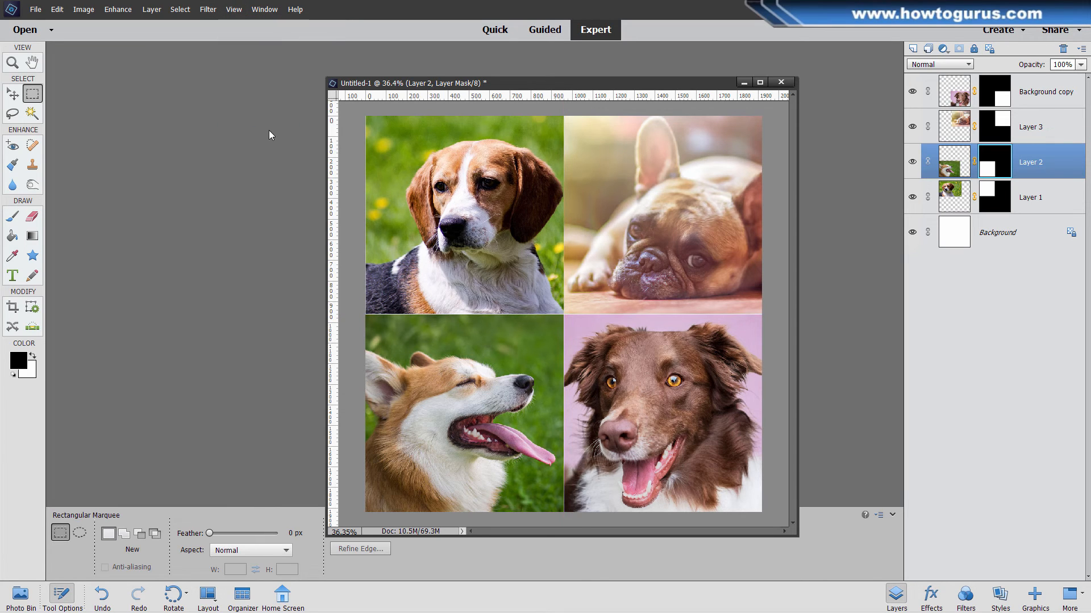
{"action": "left_click", "coordinate": [11, 63]}
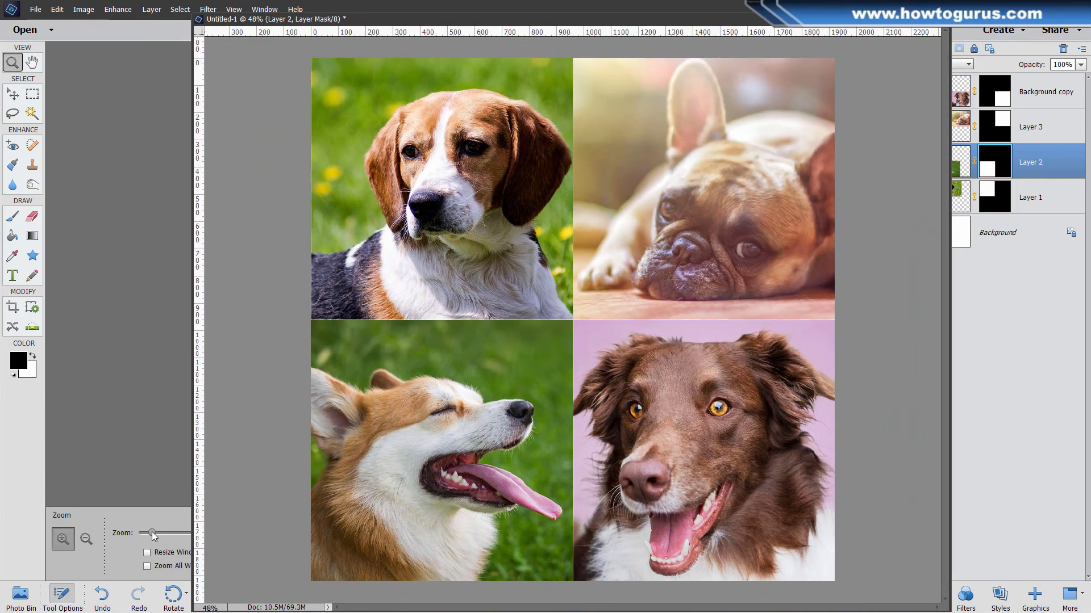
Step: Select the white Background layer after zooming the collage to 48%
{"action": "left_click", "coordinate": [997, 231]}
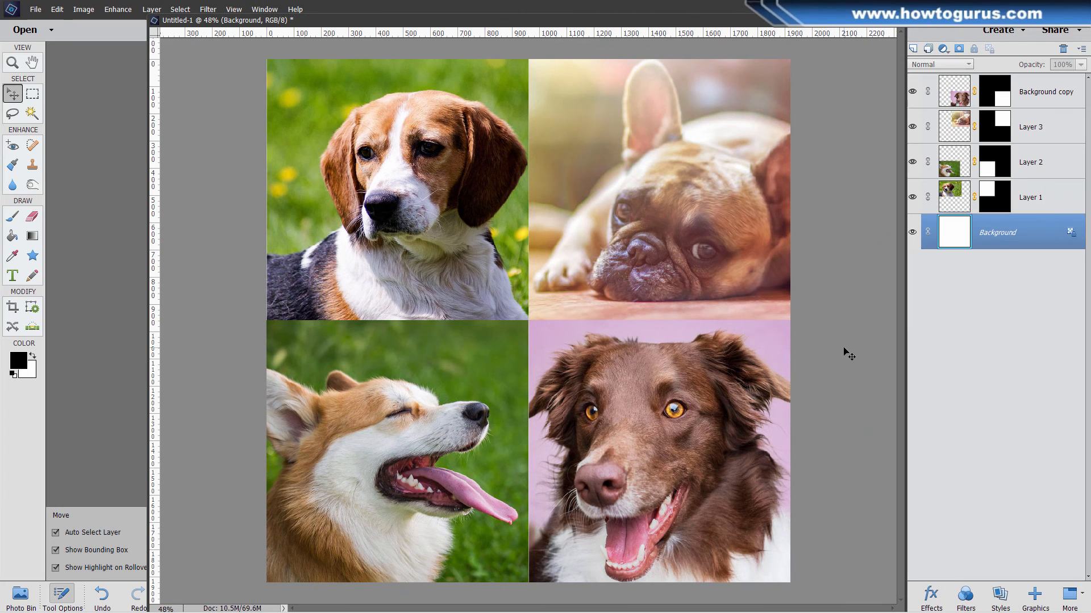